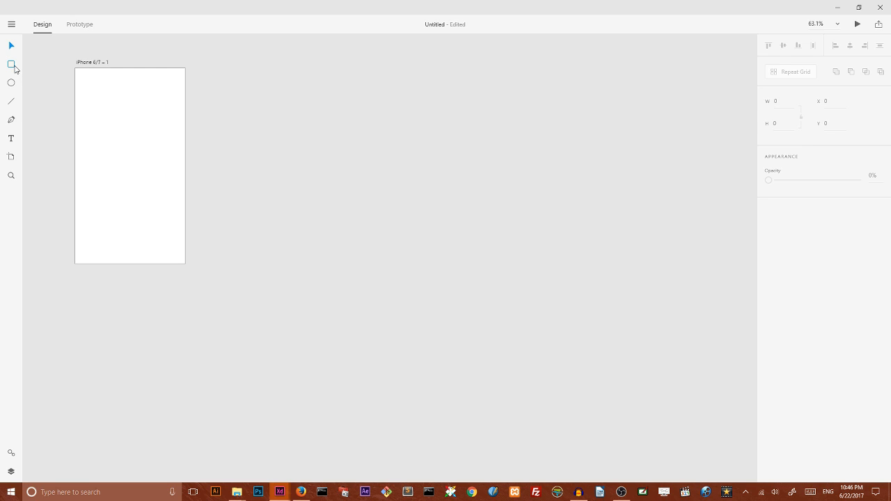
# - Draw a 375×667 borderless rectangle covering the iPhone artboard and open its fill swatch
pyautogui.moveTo(76, 72); pyautogui.dragTo(154, 187)
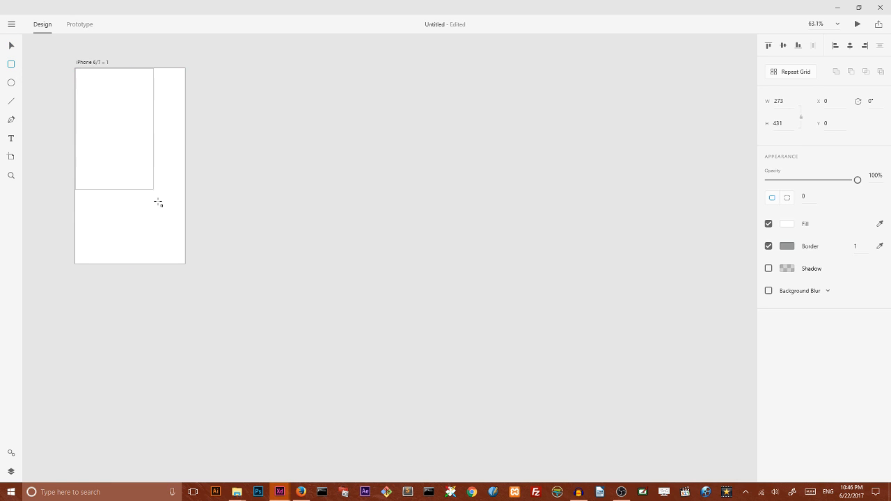
pyautogui.moveTo(158, 202); pyautogui.dragTo(186, 263)
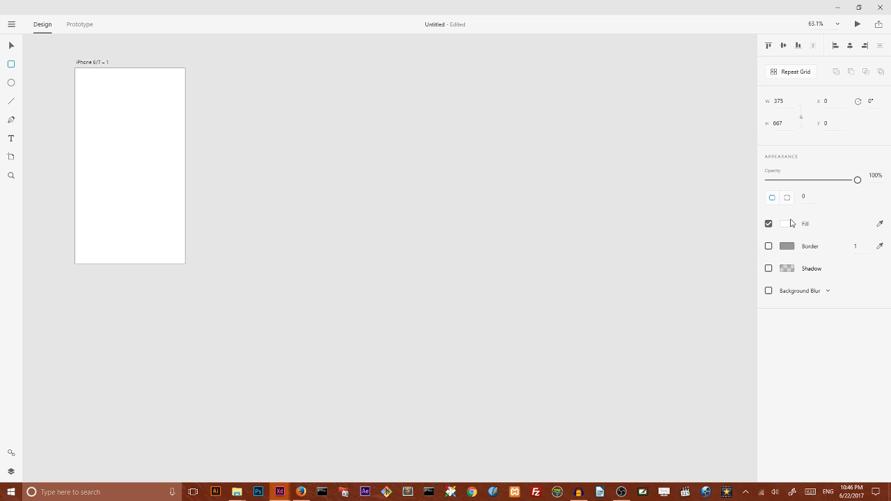
pyautogui.click(769, 224)
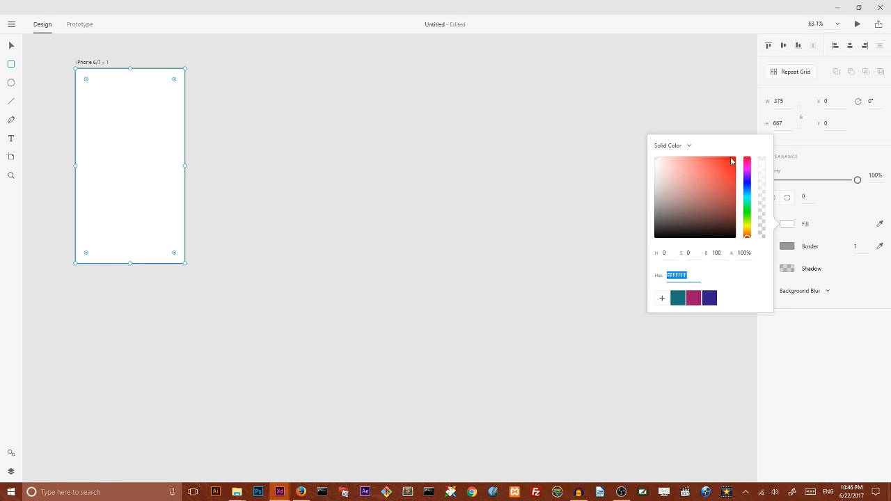
pyautogui.moveTo(690, 149)
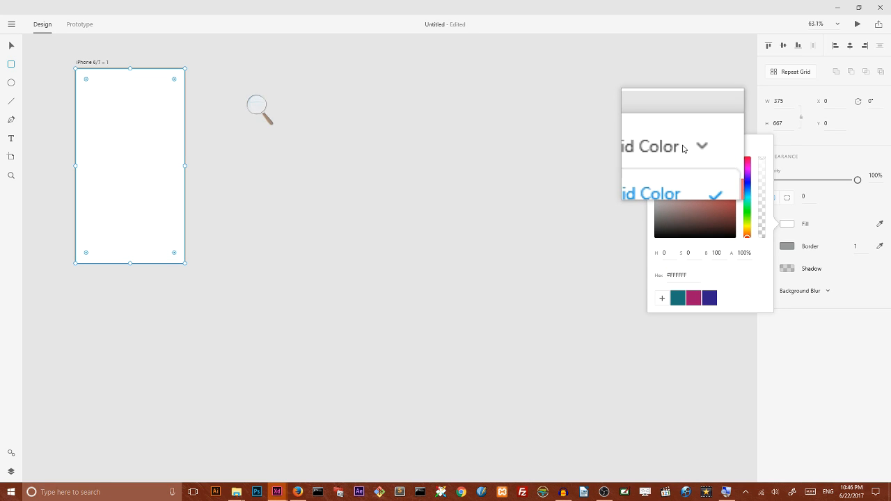
# - Change the rectangle's fill to a gradient of vivid orange at the top and deep red below
pyautogui.click(671, 146)
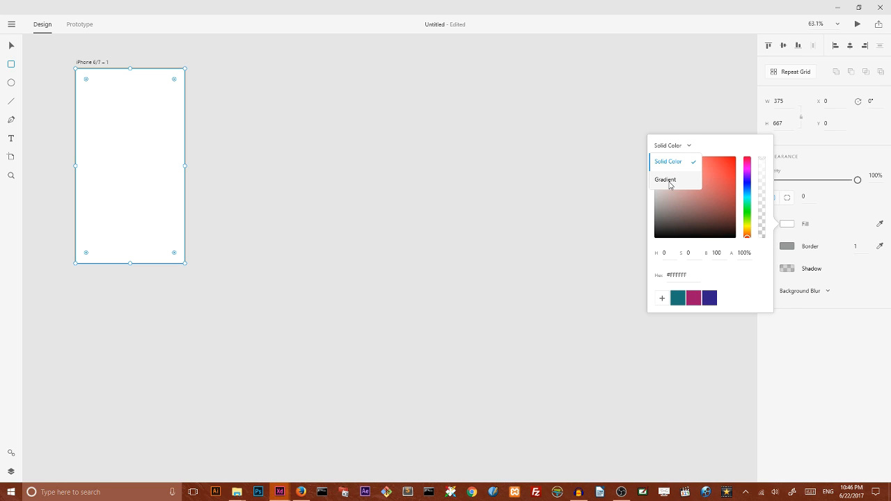
pyautogui.click(666, 179)
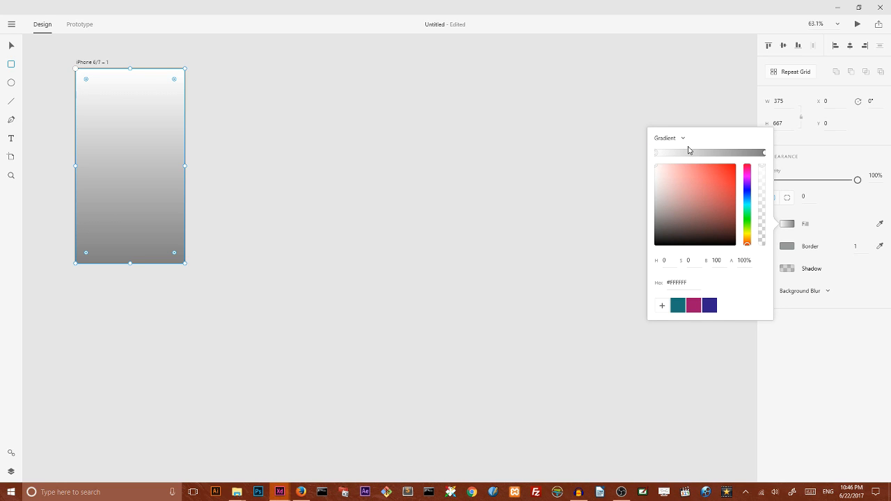
pyautogui.moveTo(684, 145)
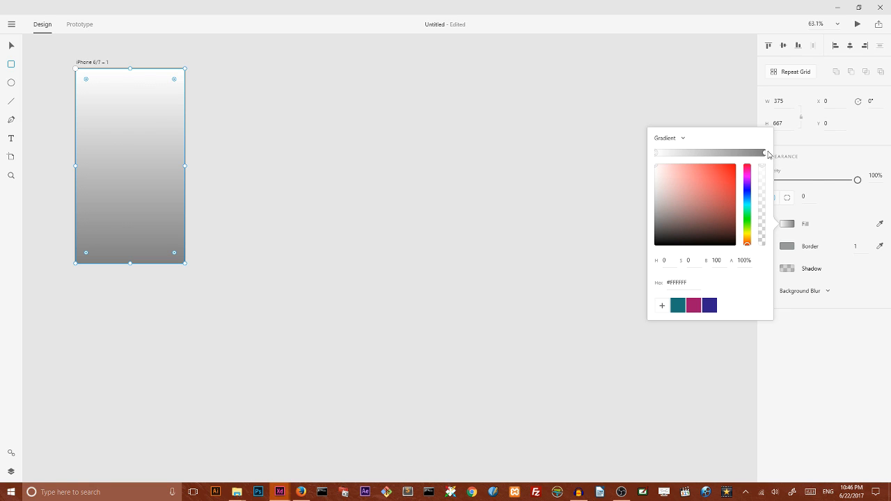
pyautogui.moveTo(762, 161); pyautogui.dragTo(762, 204)
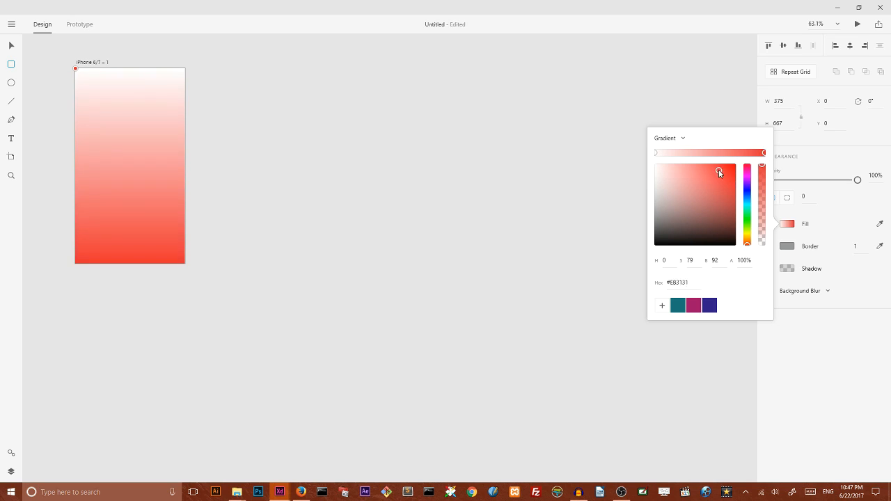
pyautogui.moveTo(719, 172); pyautogui.dragTo(723, 181)
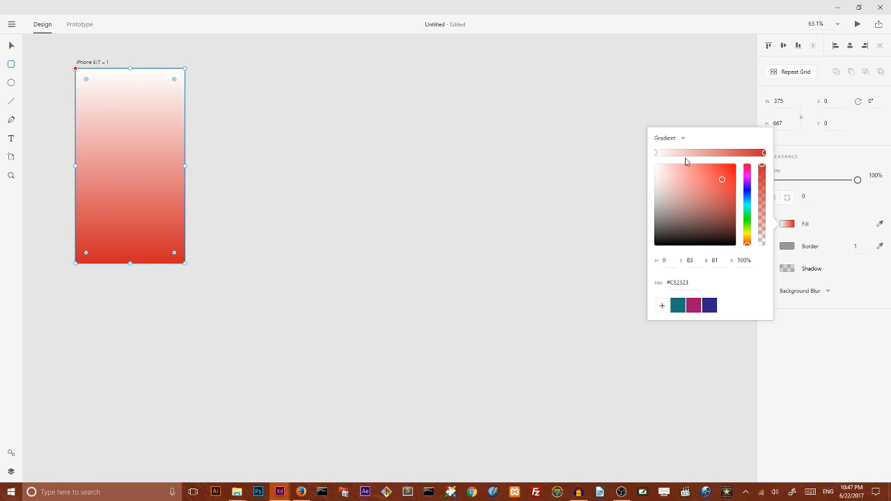
pyautogui.click(657, 166)
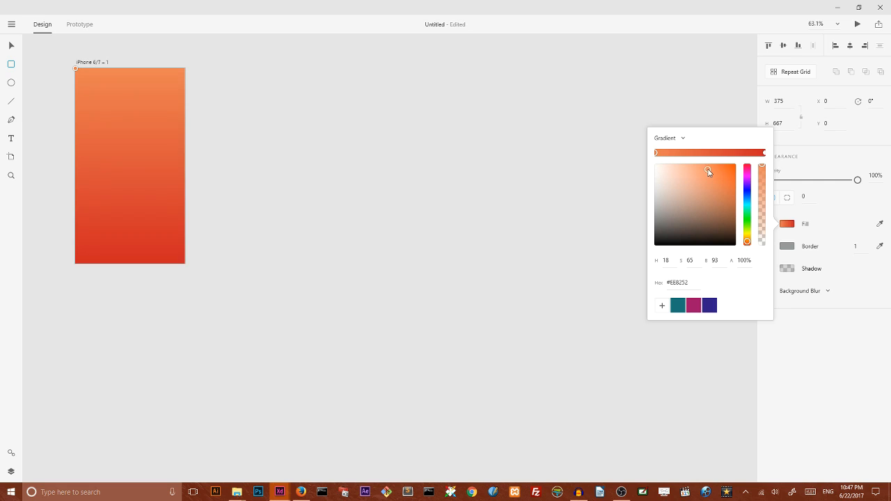
pyautogui.moveTo(709, 172); pyautogui.dragTo(716, 169)
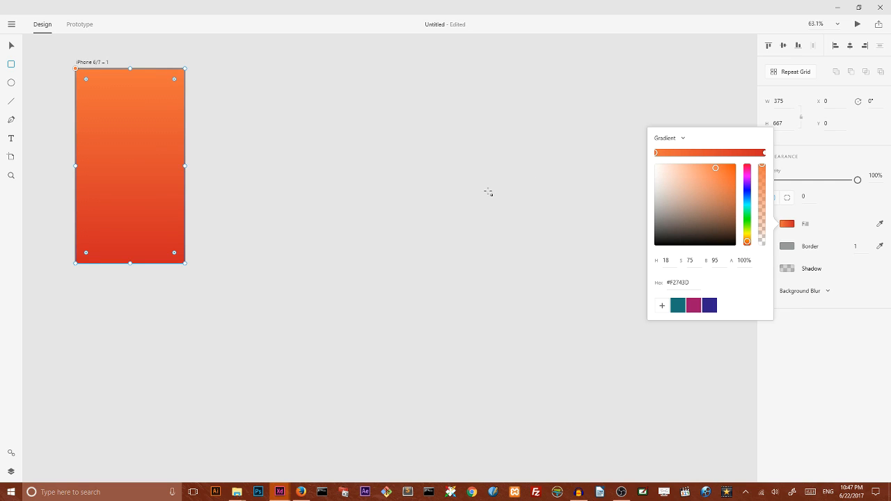
pyautogui.click(247, 119)
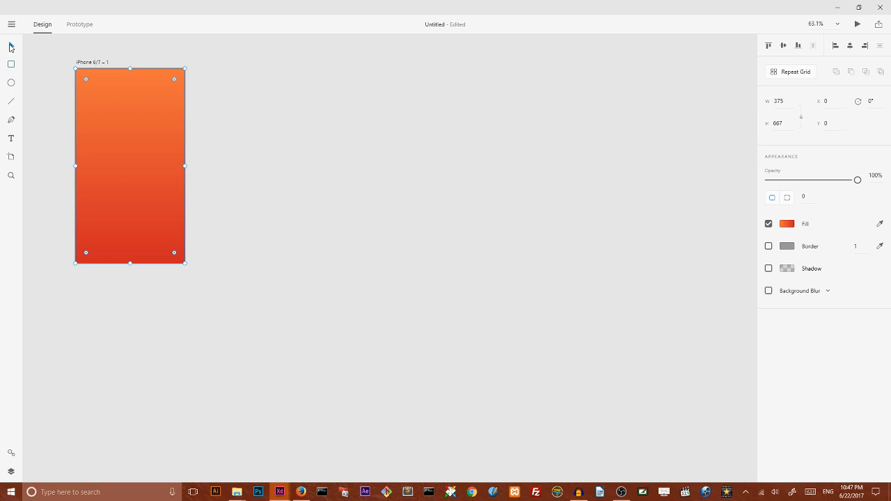
pyautogui.moveTo(133, 111)
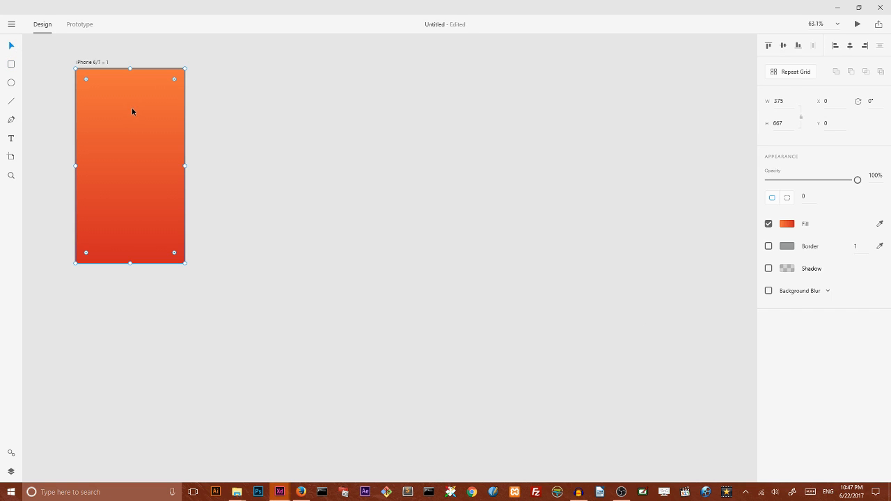
# - Drag the gradient handles so orange starts top-right and red ends at the bottom-left corner
pyautogui.click(788, 224)
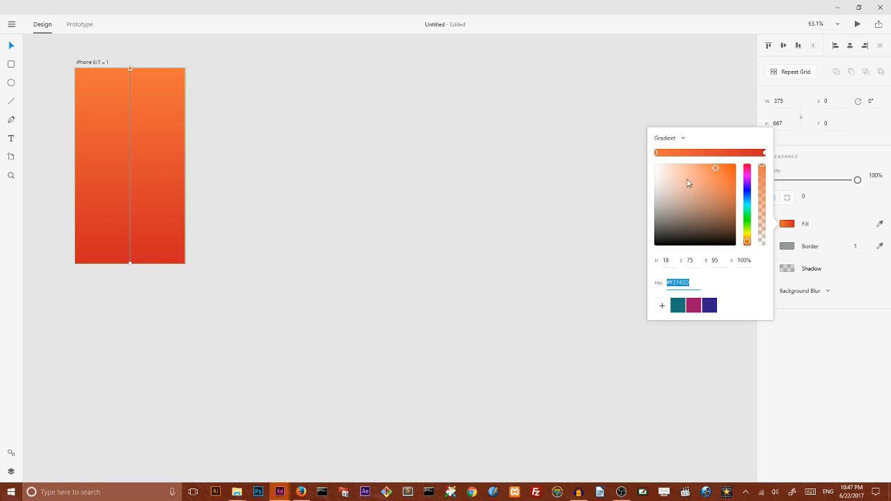
pyautogui.moveTo(131, 69); pyautogui.dragTo(155, 72)
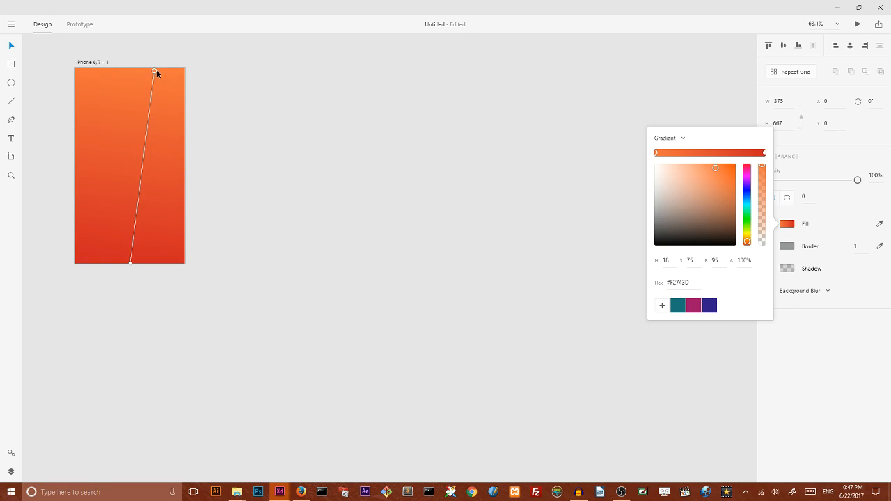
pyautogui.moveTo(154, 71); pyautogui.dragTo(185, 72)
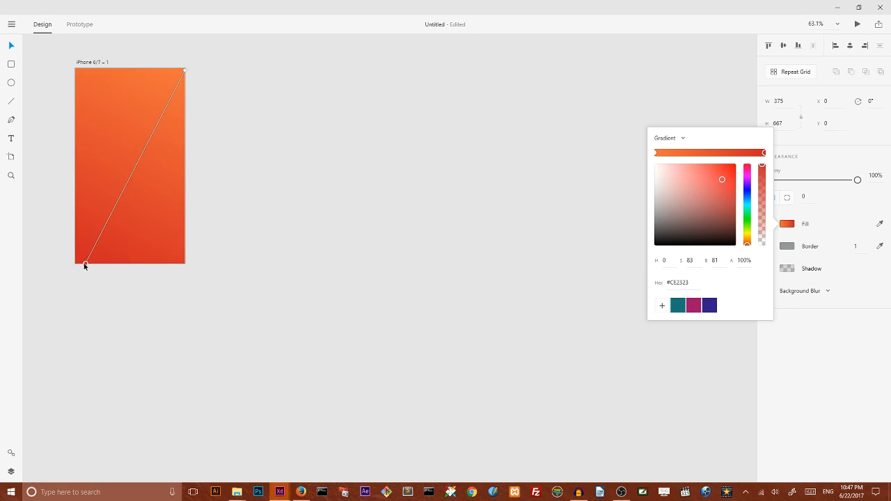
pyautogui.moveTo(85, 263); pyautogui.dragTo(68, 301)
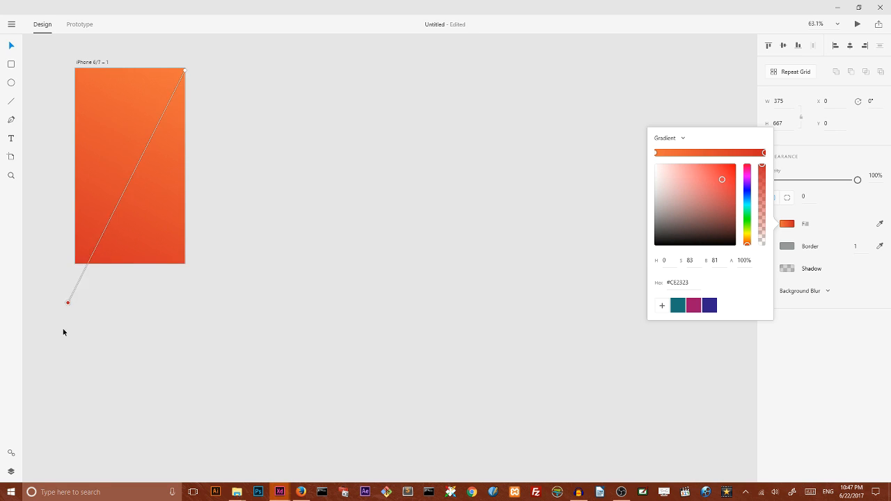
pyautogui.moveTo(68, 302); pyautogui.dragTo(113, 106)
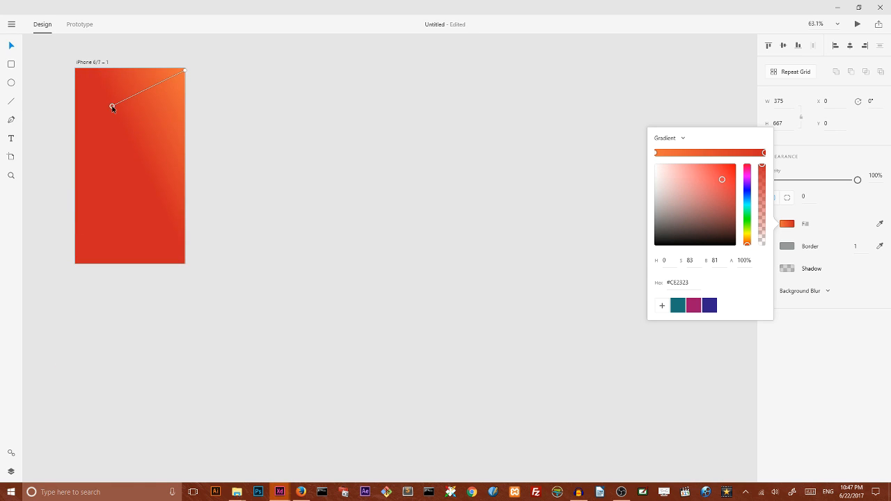
pyautogui.moveTo(113, 106); pyautogui.dragTo(73, 238)
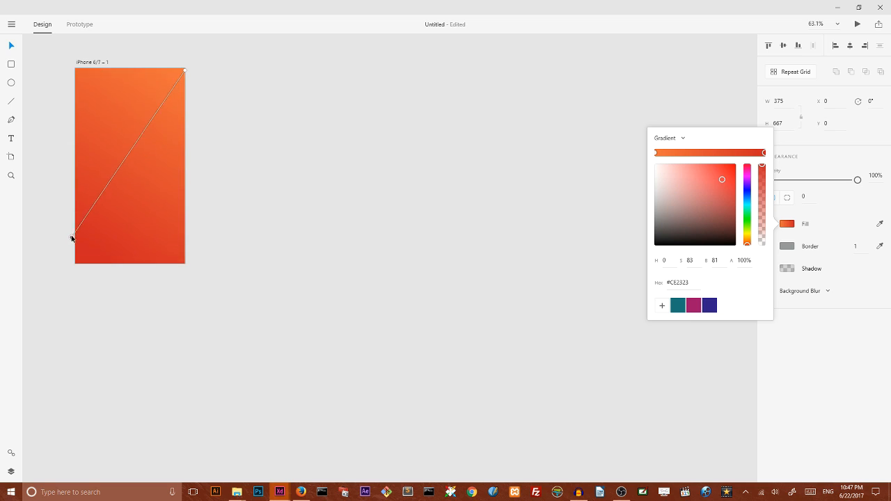
pyautogui.moveTo(75, 238); pyautogui.dragTo(92, 351)
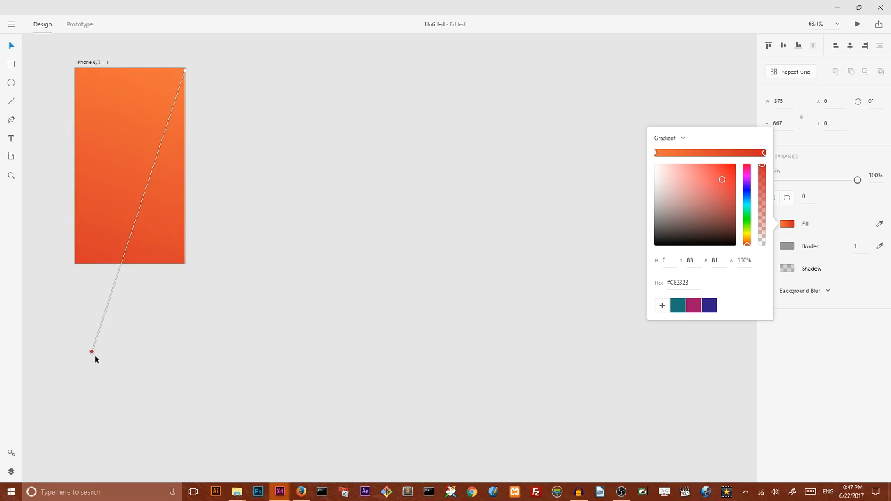
pyautogui.moveTo(92, 351); pyautogui.dragTo(206, 336)
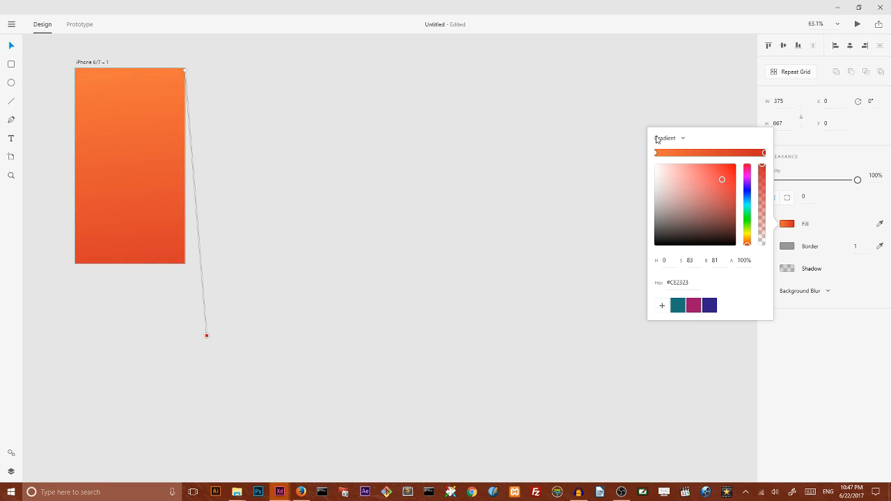
pyautogui.moveTo(184, 340)
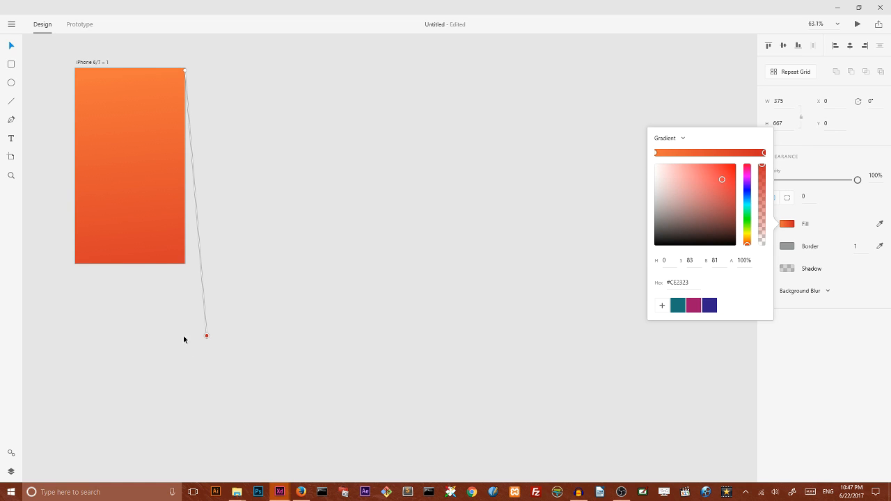
pyautogui.moveTo(206, 336); pyautogui.dragTo(76, 143)
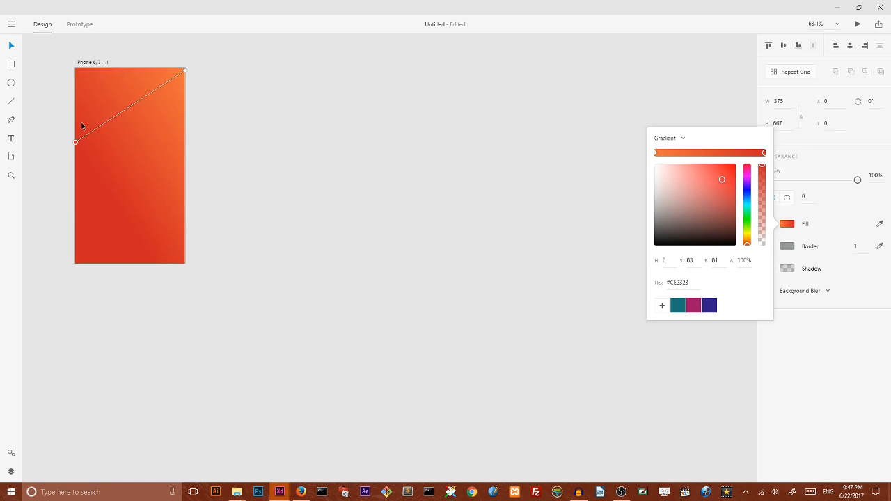
pyautogui.moveTo(75, 143); pyautogui.dragTo(76, 264)
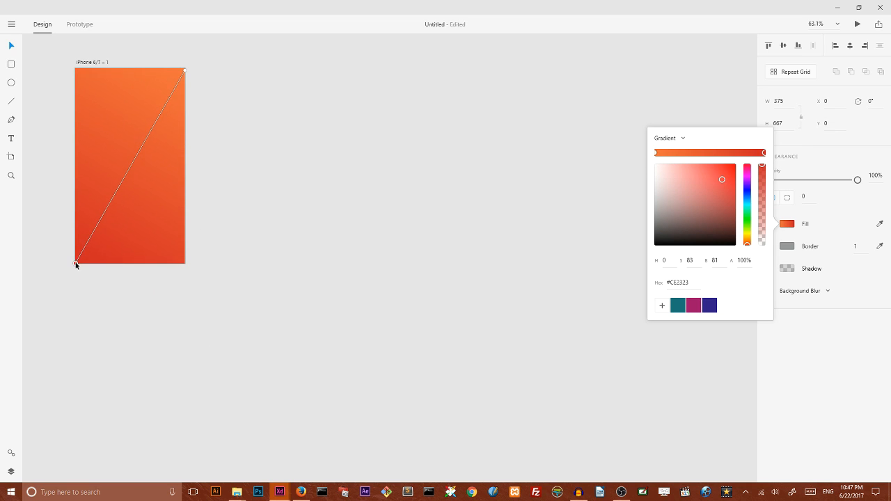
pyautogui.moveTo(433, 133)
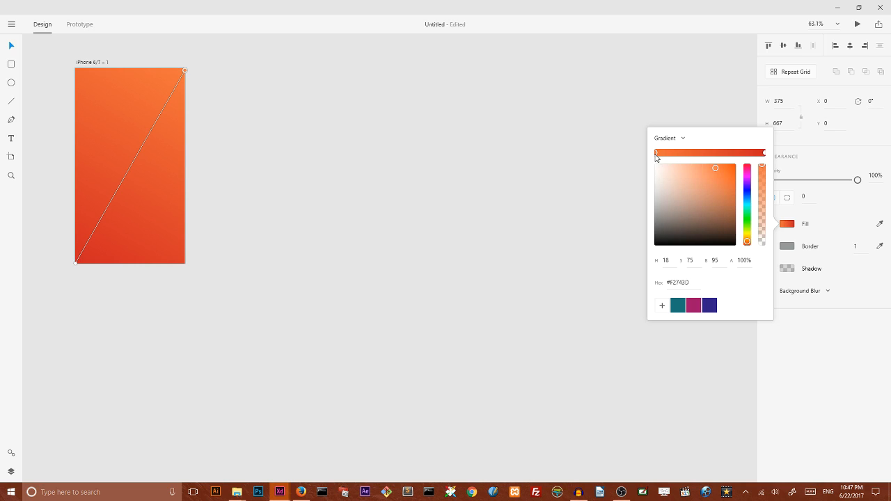
pyautogui.moveTo(775, 191)
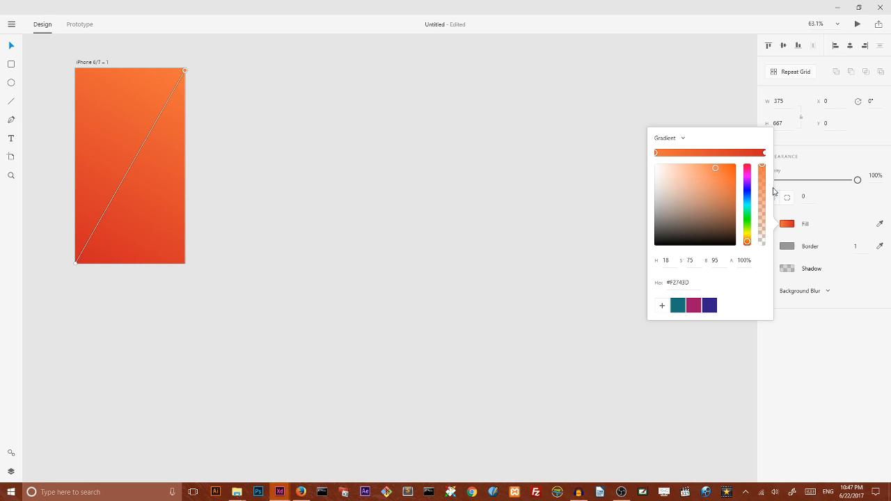
pyautogui.moveTo(744, 261)
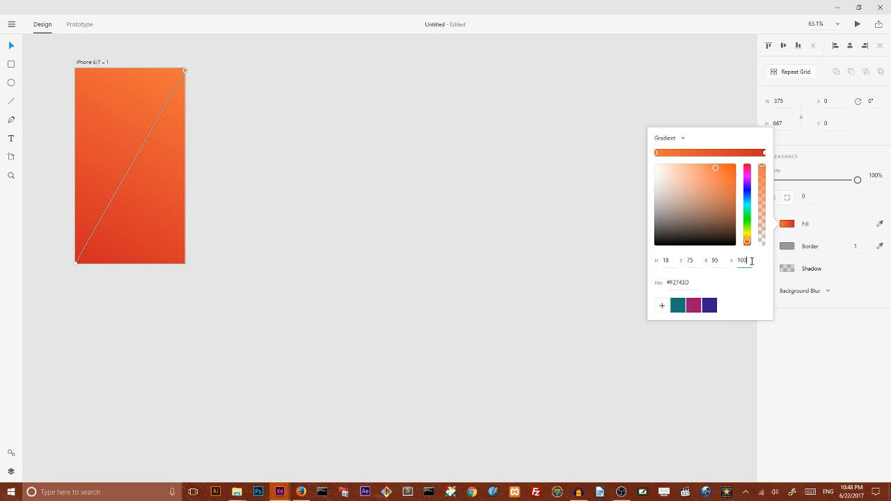
pyautogui.moveTo(768, 197)
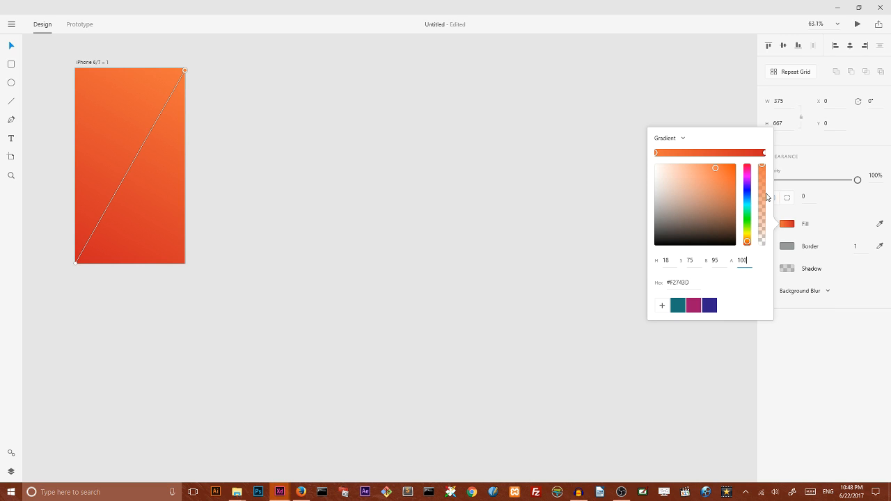
pyautogui.moveTo(762, 241); pyautogui.dragTo(762, 173)
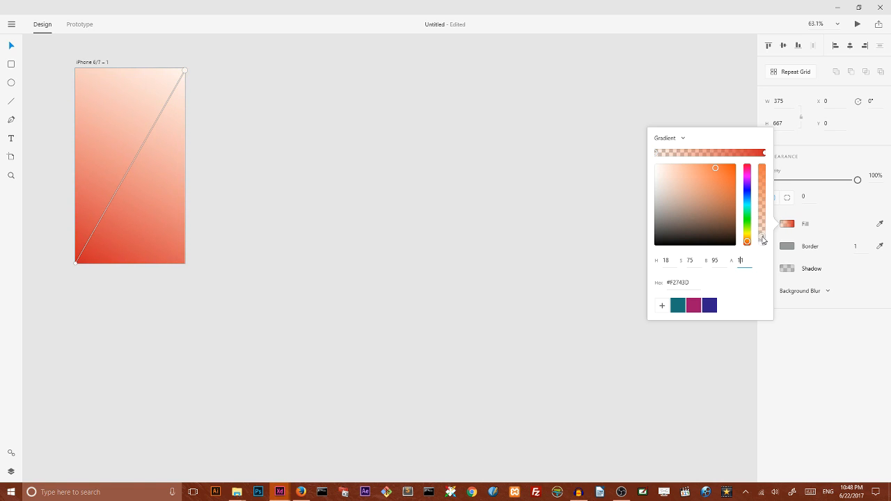
pyautogui.moveTo(763, 241); pyautogui.dragTo(762, 187)
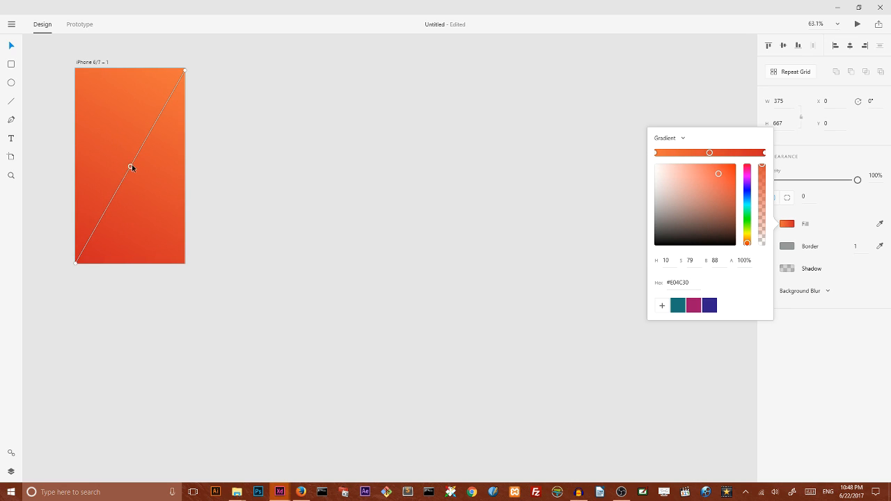
# - Centre the new middle gradient stop on the artboard and colour it with the dark blue swatch
pyautogui.moveTo(131, 166); pyautogui.dragTo(108, 204)
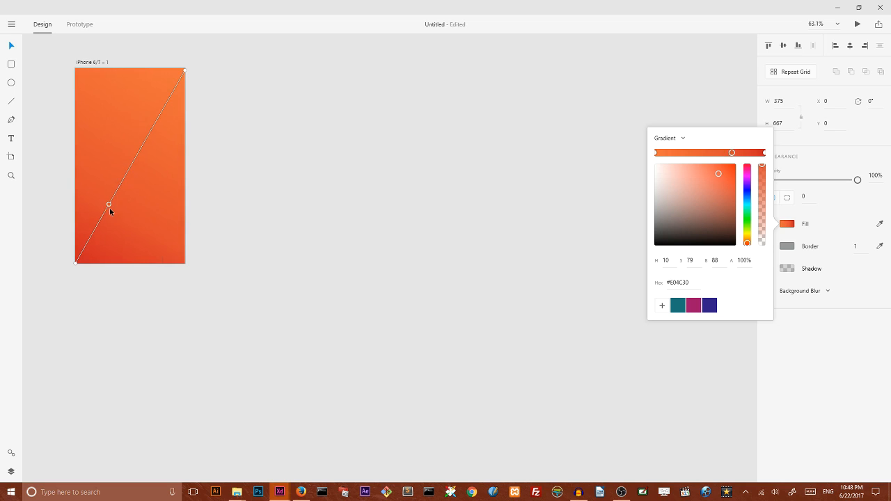
pyautogui.moveTo(109, 204); pyautogui.dragTo(135, 156)
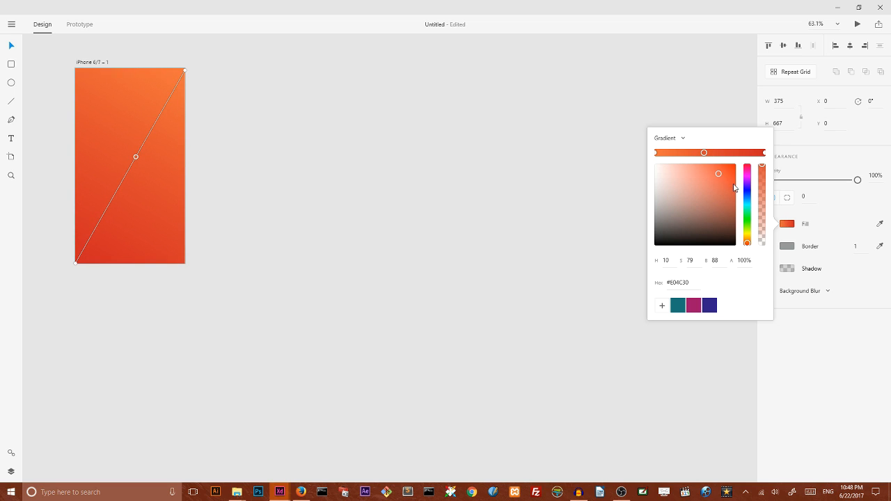
pyautogui.click(709, 305)
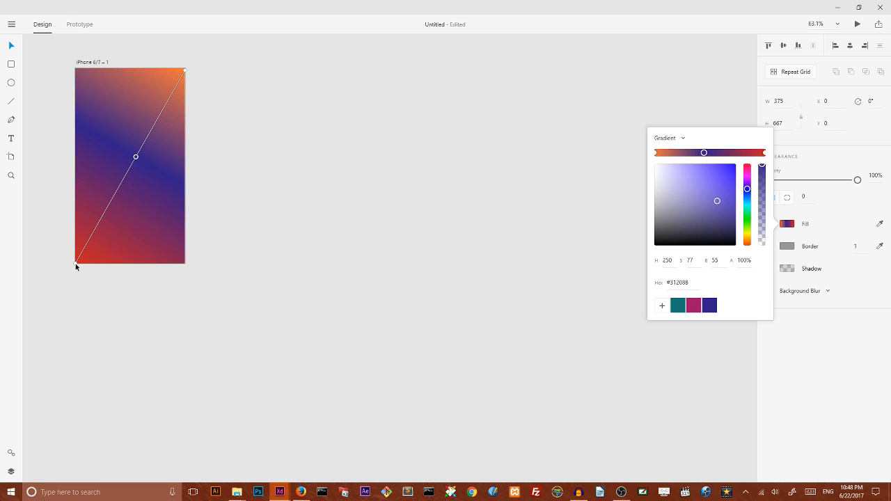
pyautogui.moveTo(77, 267); pyautogui.dragTo(31, 403)
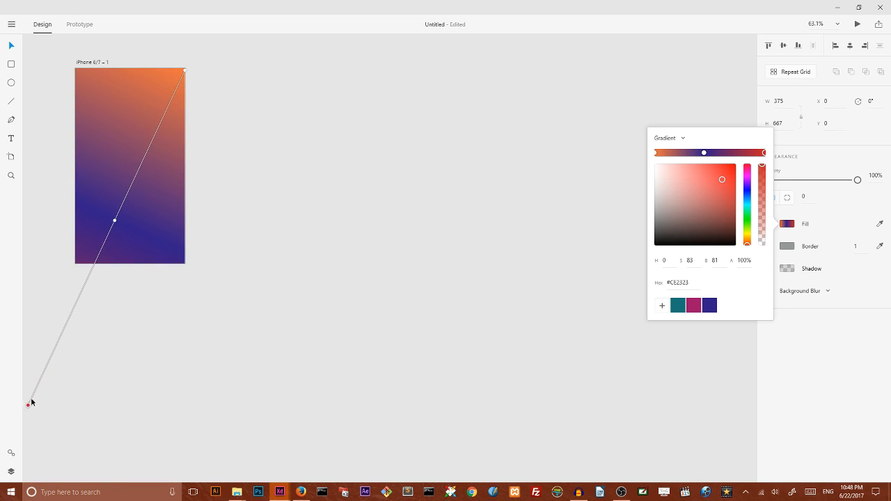
pyautogui.moveTo(30, 404); pyautogui.dragTo(76, 263)
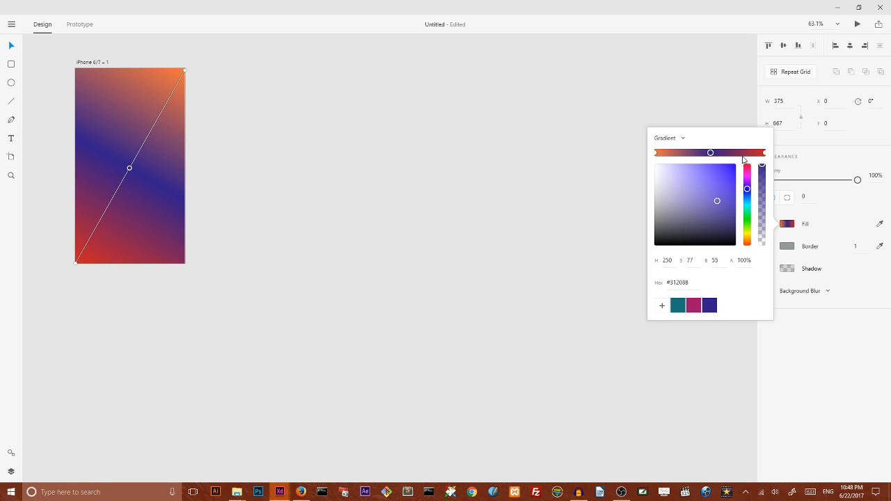
pyautogui.moveTo(681, 159)
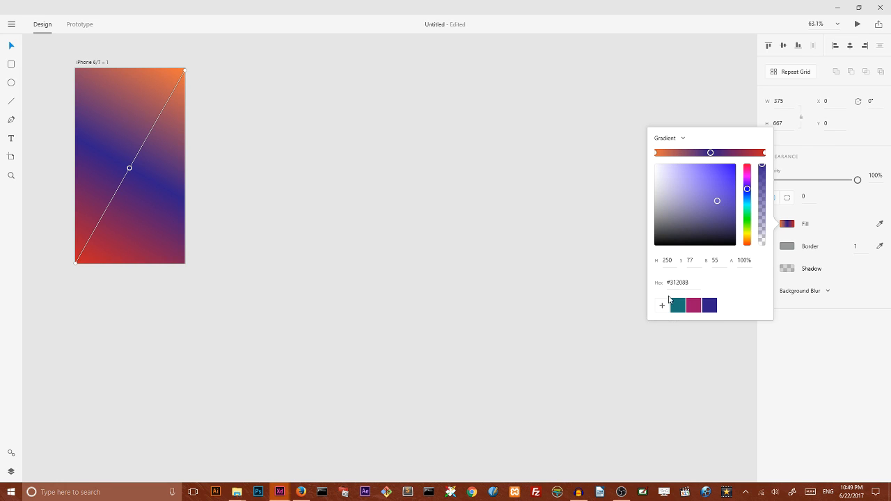
pyautogui.moveTo(662, 305)
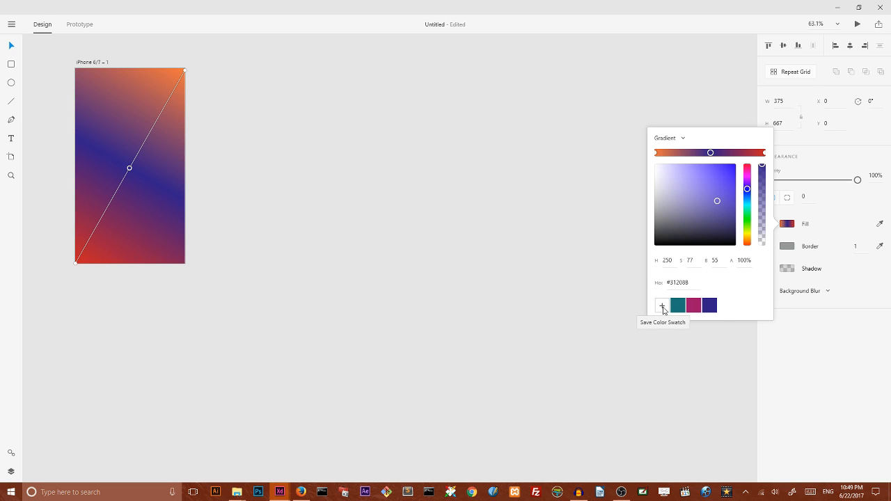
pyautogui.moveTo(705, 314)
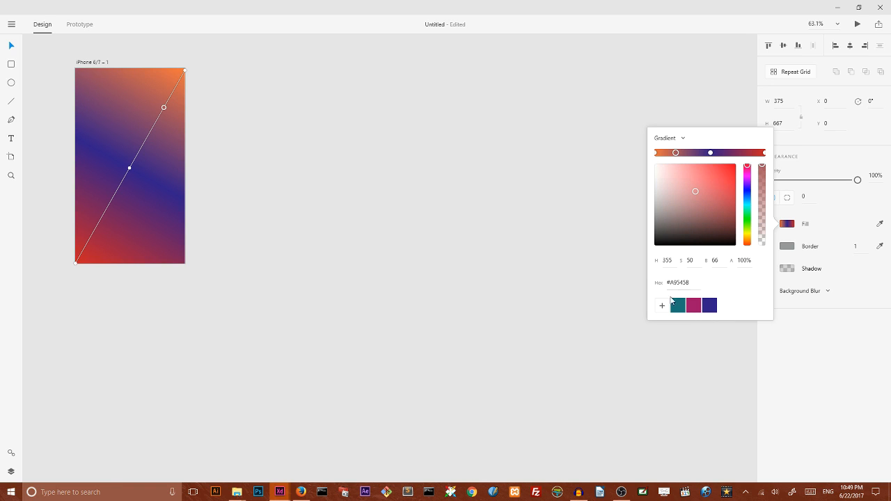
# - Colour the new upper and lower gradient stops dark blue and fine-tune their positions
pyautogui.click(747, 189)
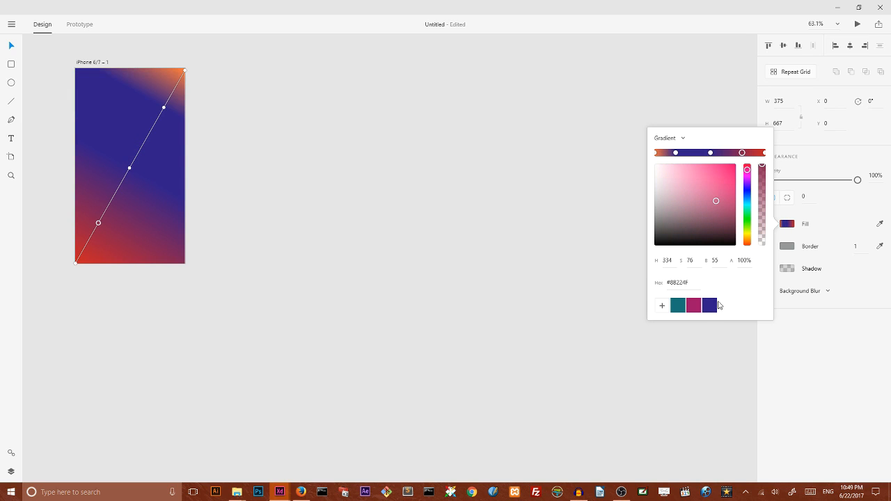
pyautogui.moveTo(710, 305)
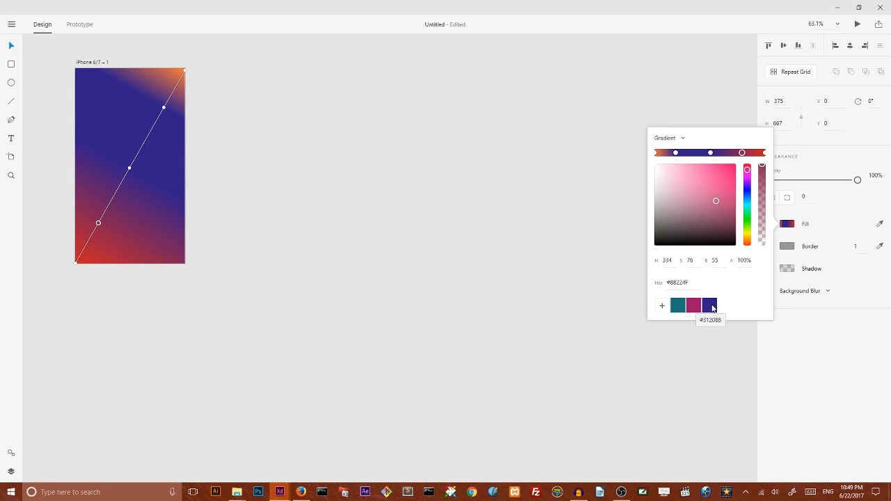
pyautogui.click(710, 305)
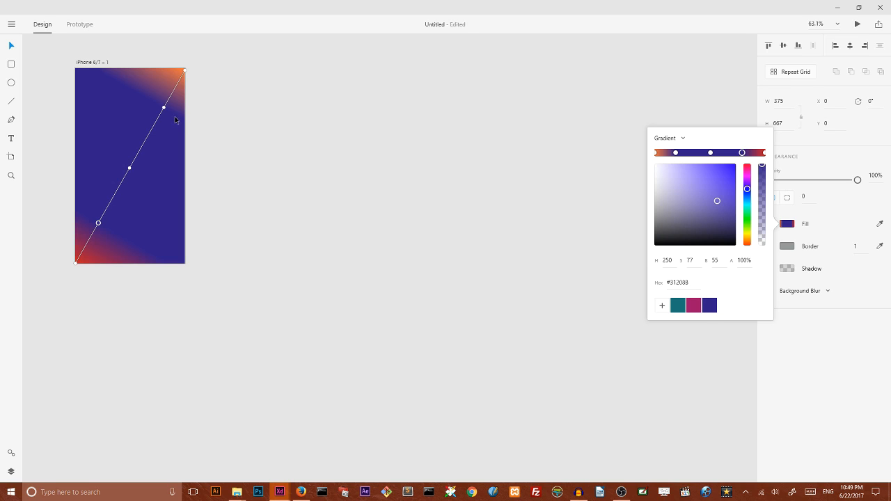
pyautogui.moveTo(117, 146)
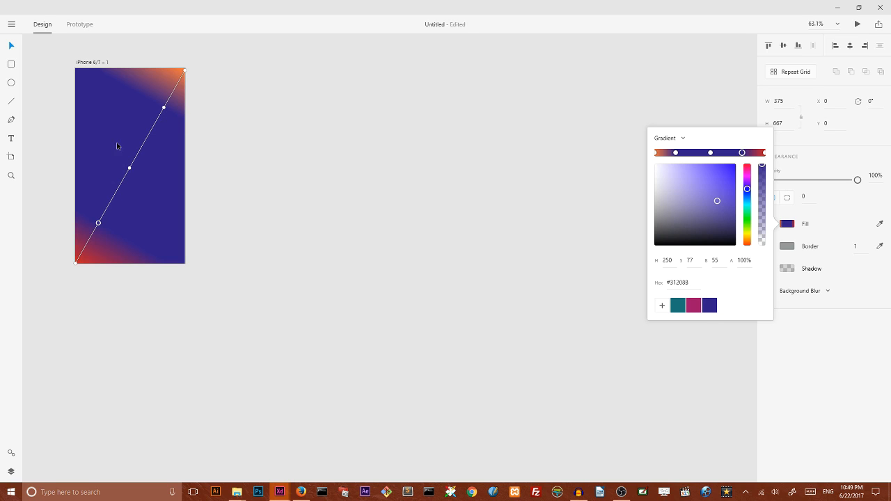
pyautogui.moveTo(742, 152); pyautogui.dragTo(724, 153)
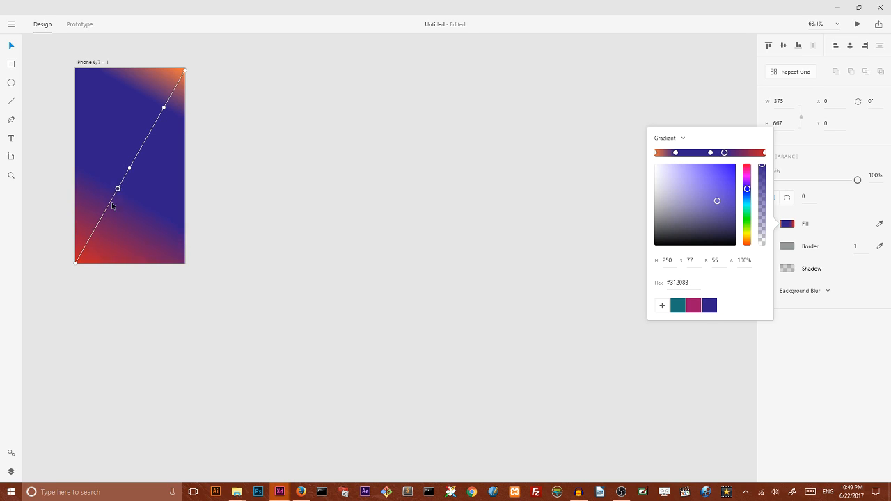
pyautogui.moveTo(117, 188); pyautogui.dragTo(113, 195)
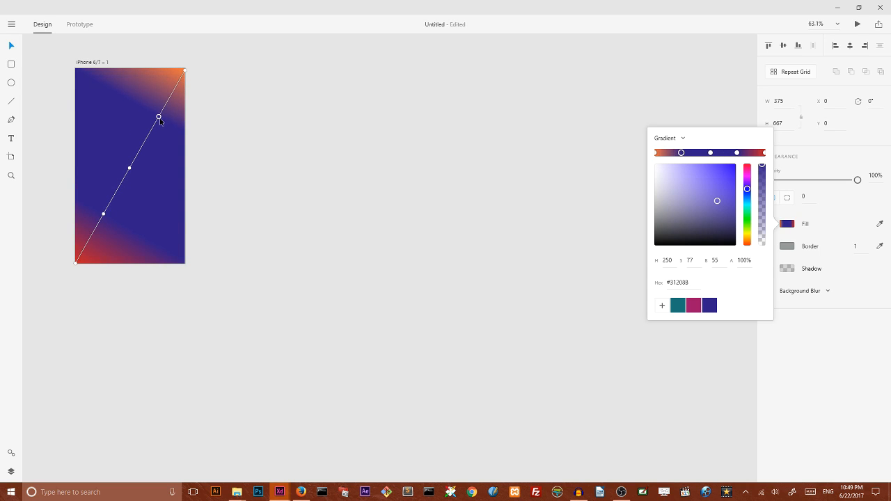
pyautogui.moveTo(158, 117); pyautogui.dragTo(129, 169)
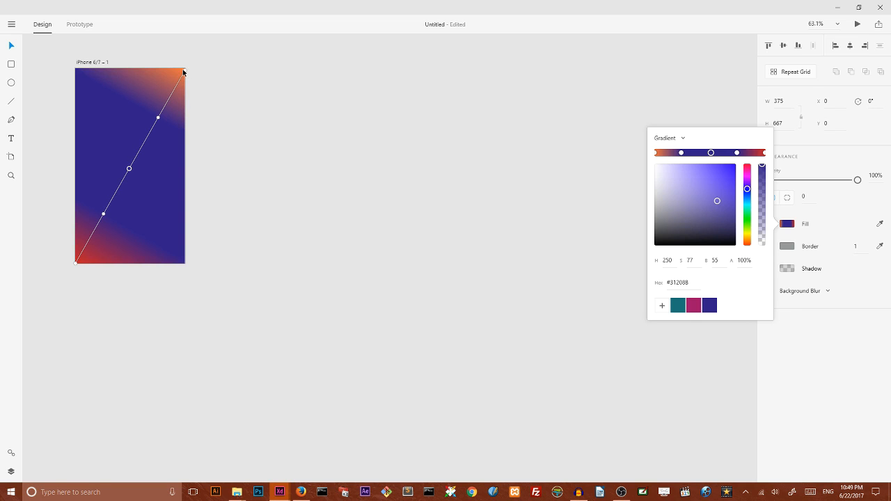
pyautogui.moveTo(262, 88)
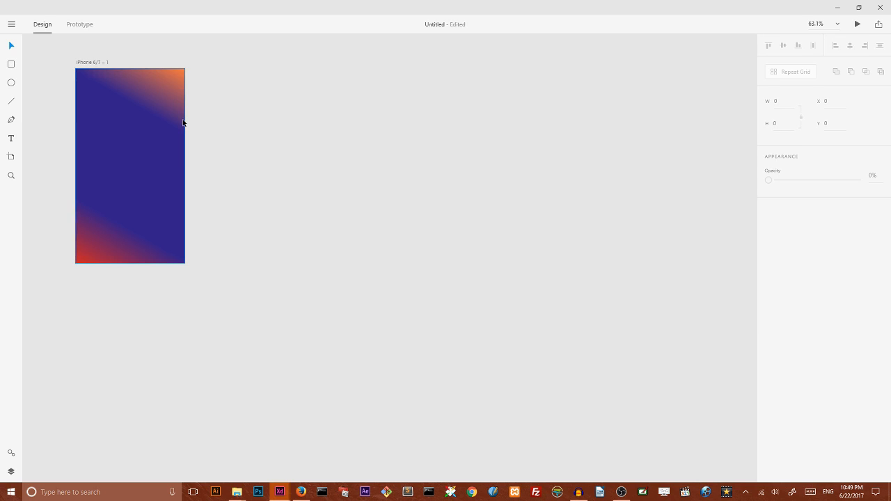
# - Turn on the artboard's border, set its width to 26, and colour it bright light blue
pyautogui.click(130, 165)
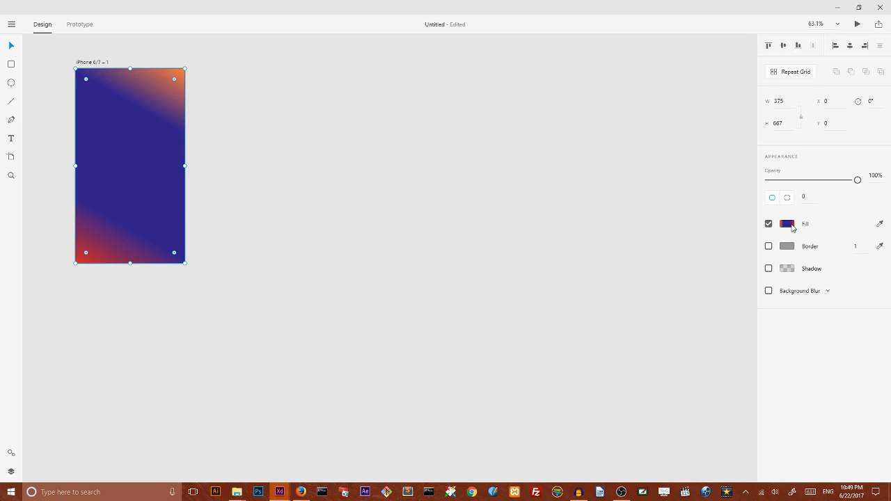
pyautogui.click(769, 246)
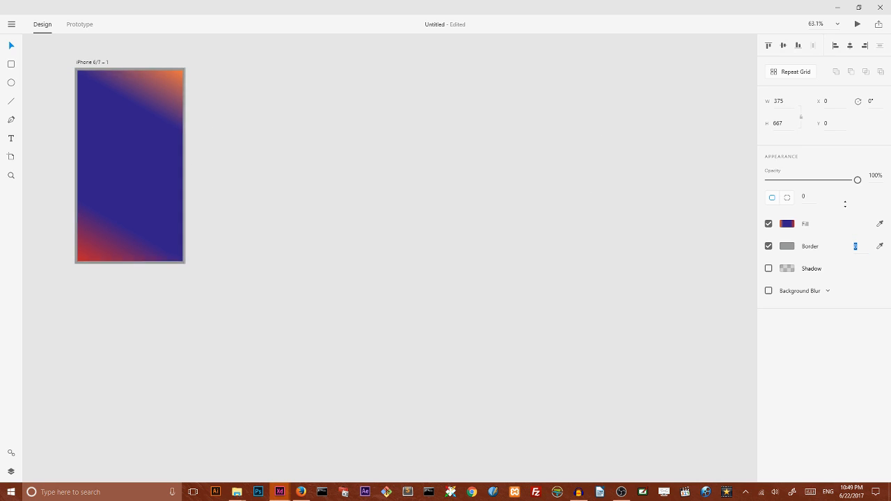
pyautogui.click(129, 165)
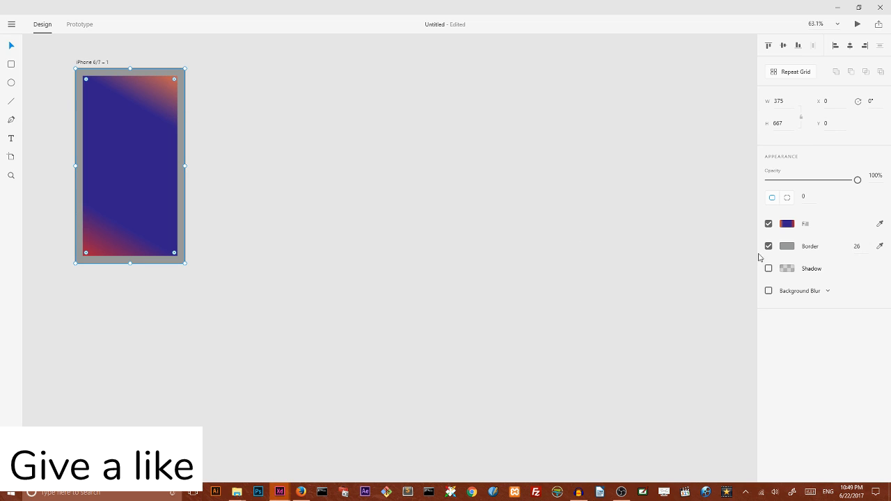
pyautogui.click(787, 246)
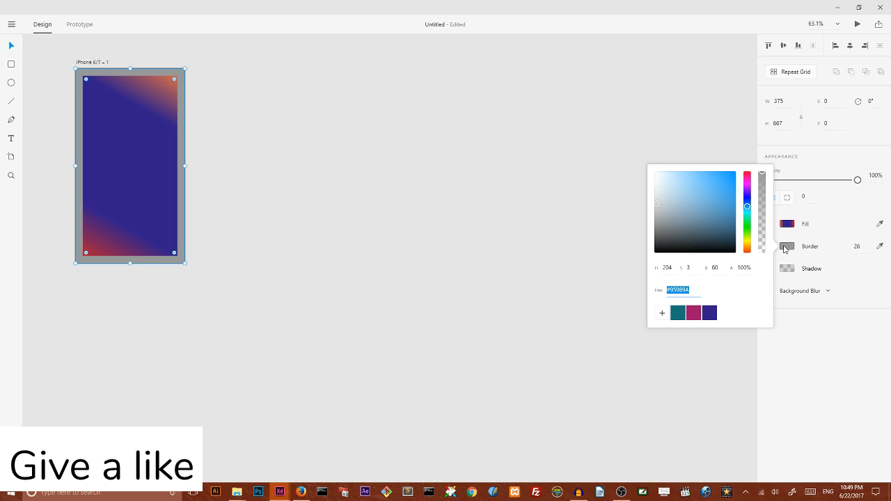
pyautogui.click(714, 202)
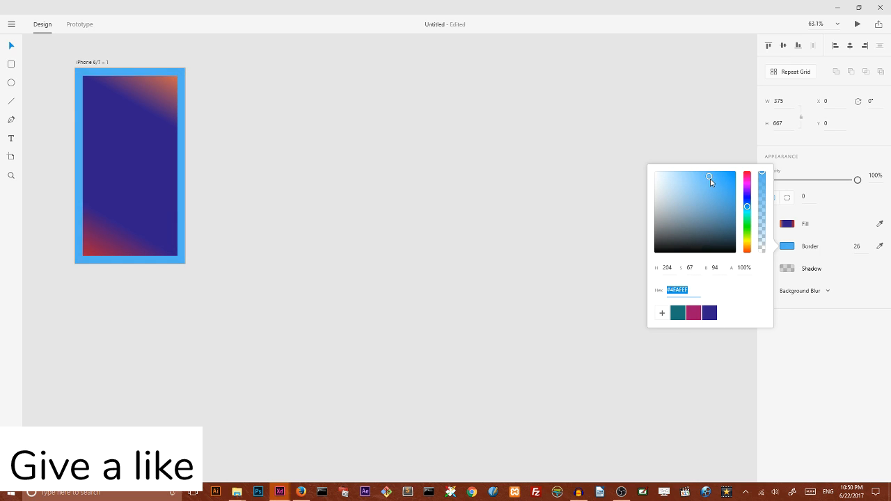
pyautogui.moveTo(710, 177); pyautogui.dragTo(722, 184)
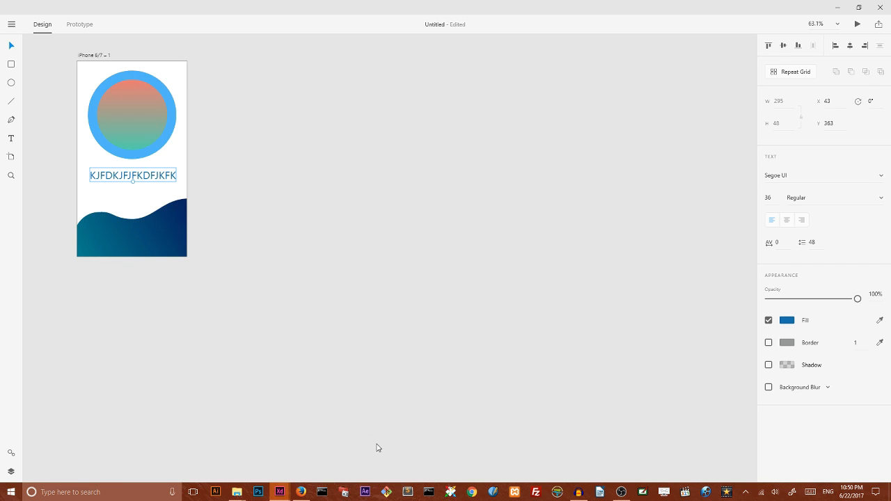
# - Select the pink-to-teal gradient circle, then the teal-to-navy wave, to inspect their fills
pyautogui.click(131, 115)
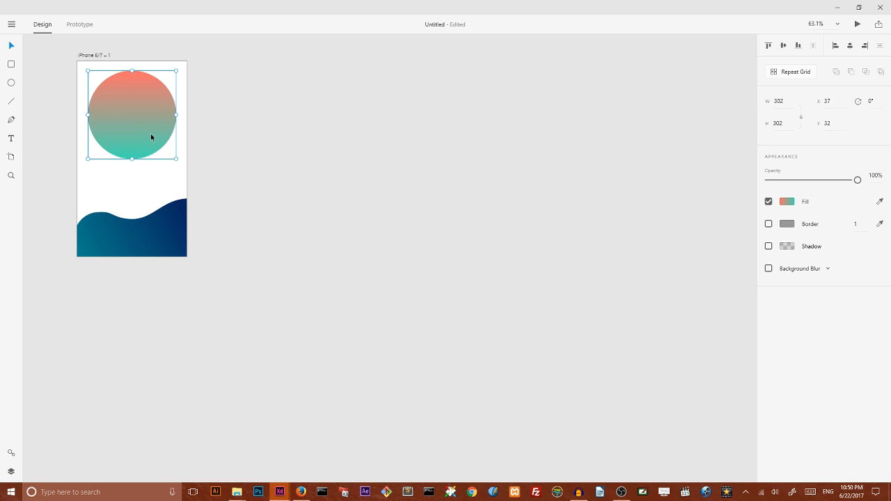
pyautogui.moveTo(9, 84)
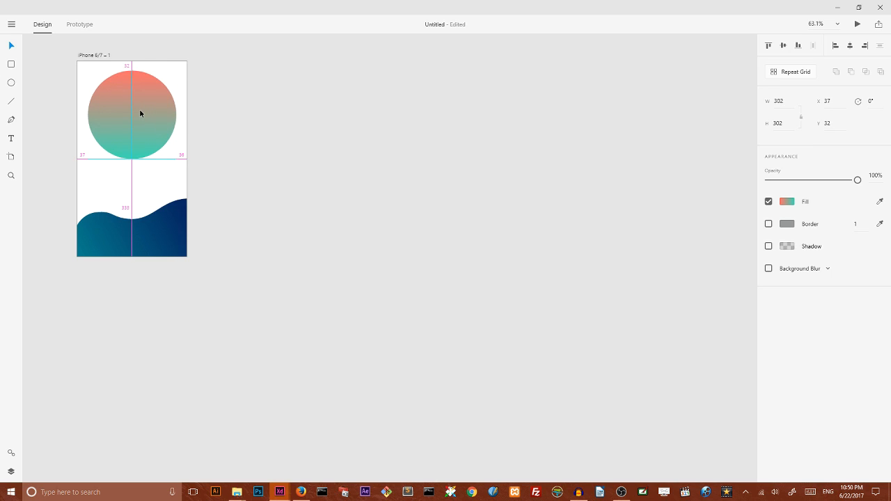
pyautogui.click(118, 237)
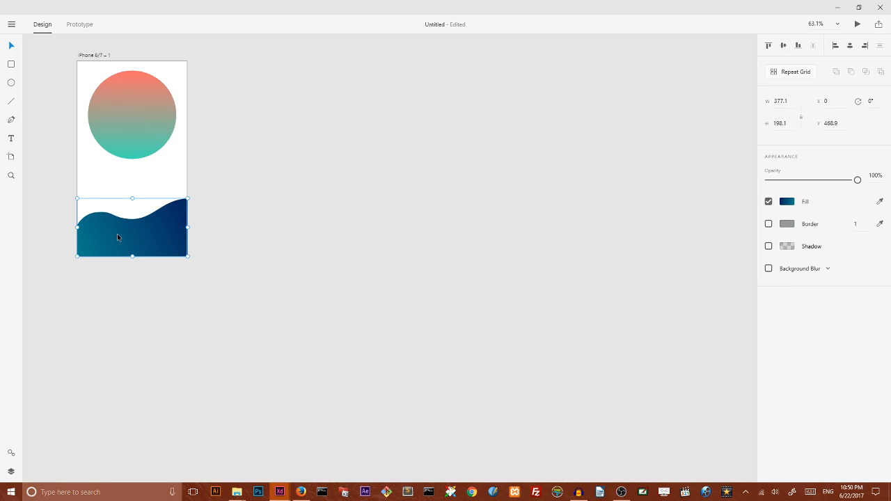
pyautogui.moveTo(10, 124)
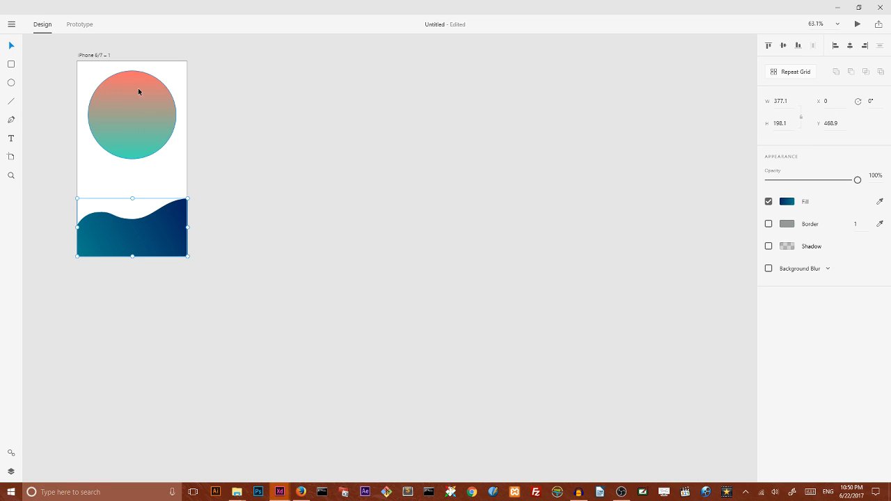
# - Copy the circle above the wave and fill the copy with dark blue sampled from the wave
pyautogui.click(127, 90)
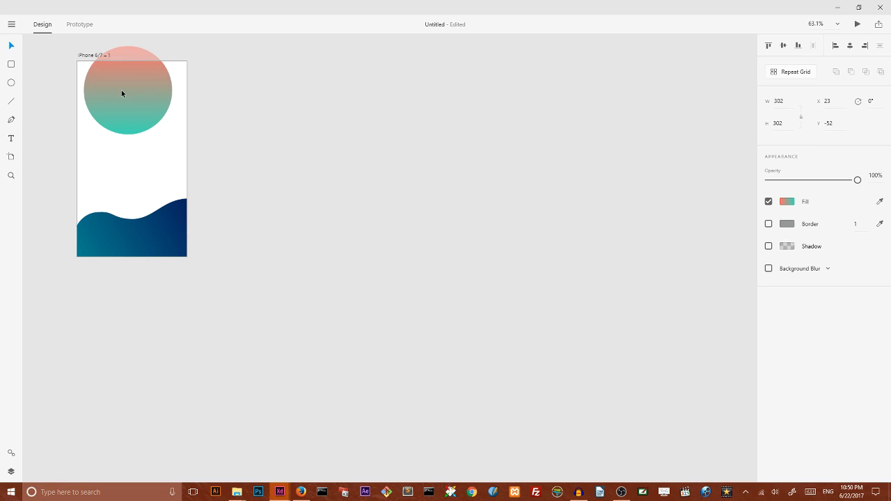
pyautogui.moveTo(127, 89); pyautogui.dragTo(132, 143)
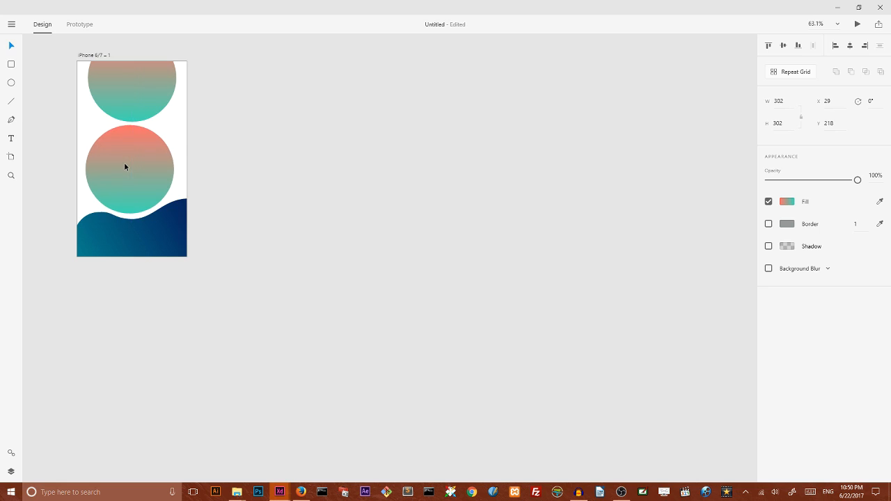
pyautogui.click(130, 169)
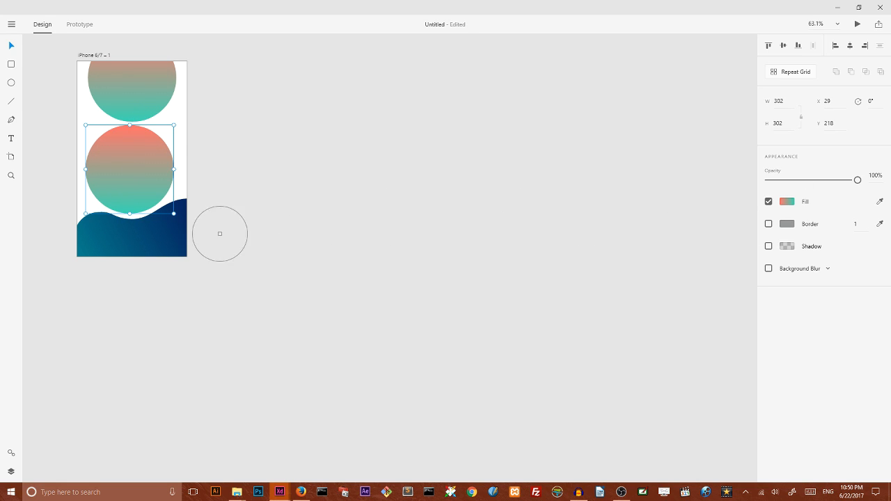
pyautogui.moveTo(219, 234); pyautogui.dragTo(151, 234)
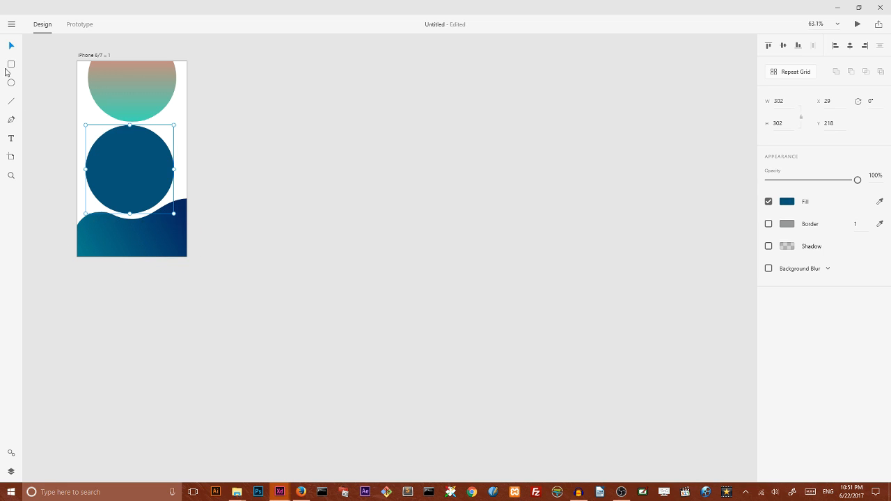
pyautogui.click(788, 201)
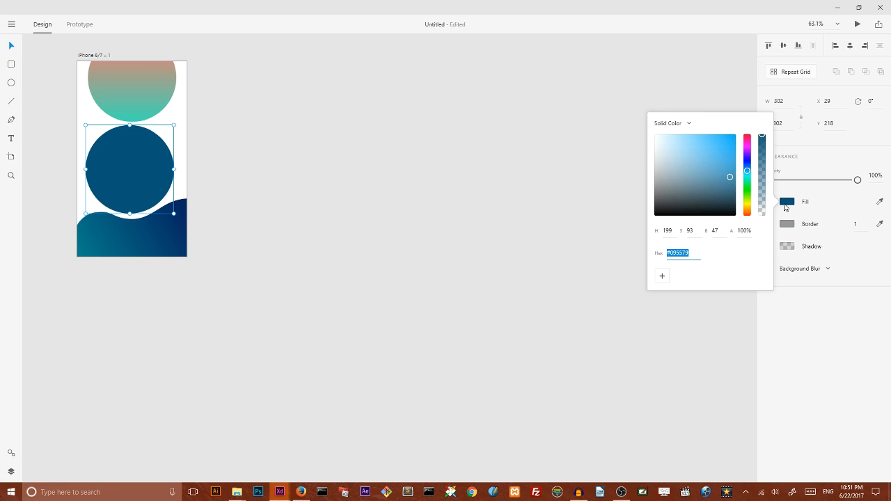
pyautogui.moveTo(668, 103)
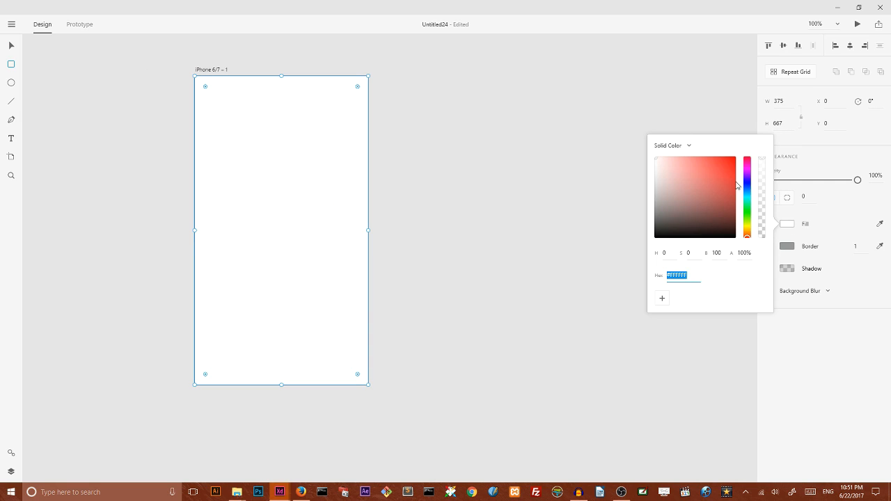
# - Switch the new document's artboard fill from Solid Color to Gradient and start recolouring its stops
pyautogui.click(672, 144)
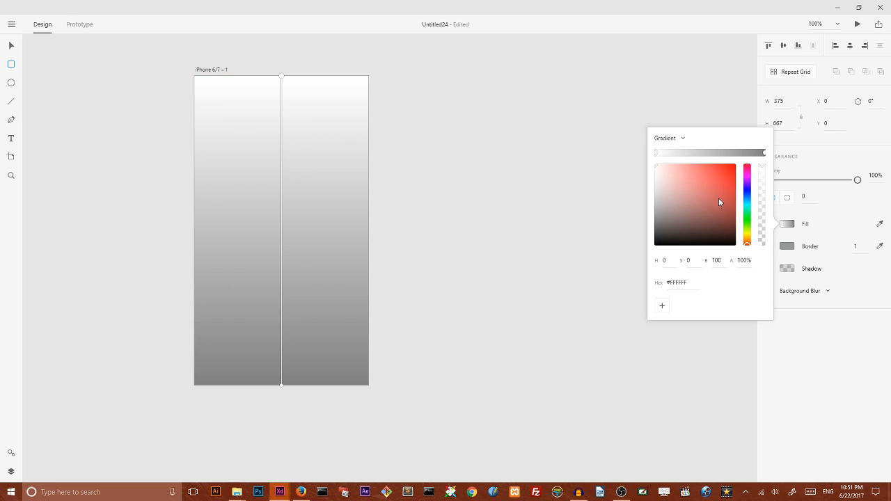
pyautogui.click(748, 197)
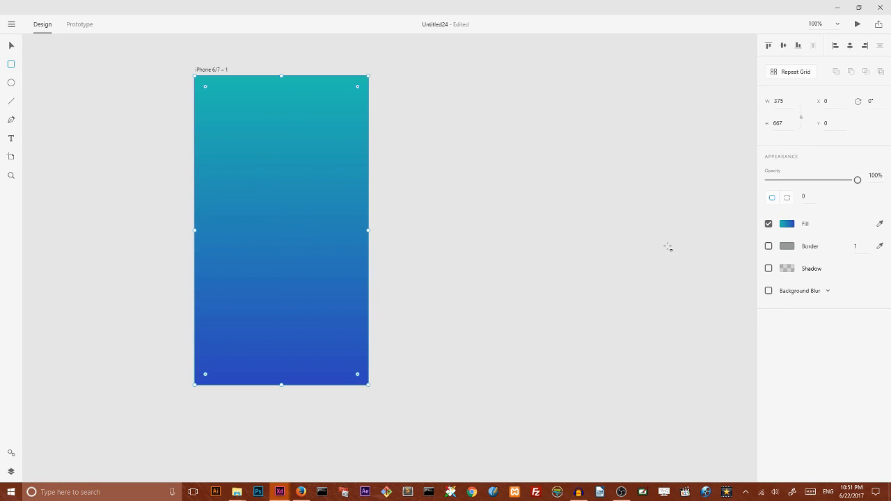
# - Enable Background Blur on the rectangle and lower its Amount to 2
pyautogui.click(769, 291)
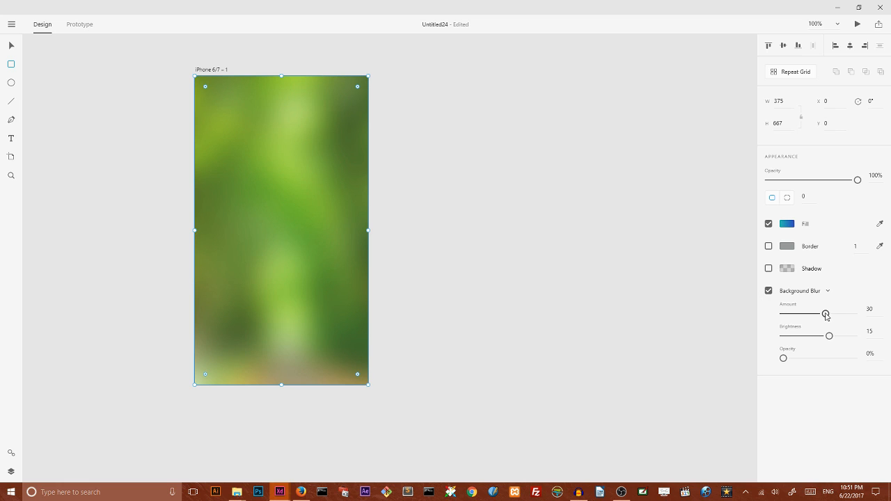
pyautogui.moveTo(825, 315); pyautogui.dragTo(785, 313)
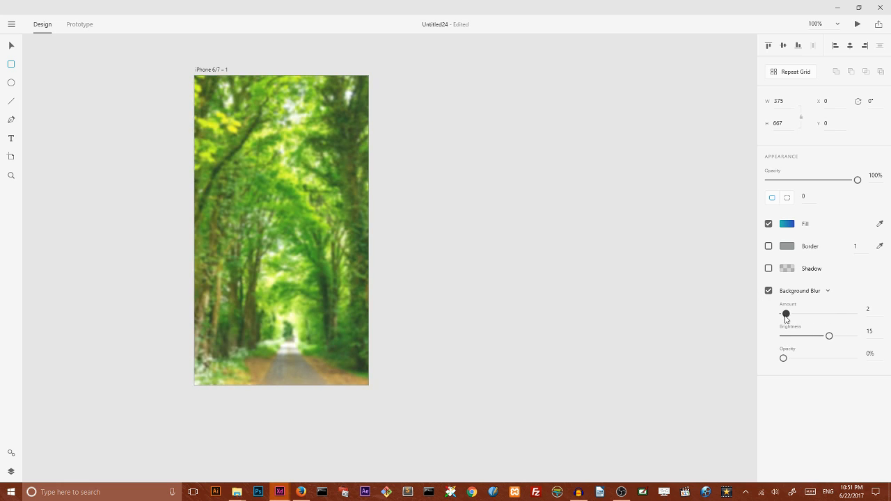